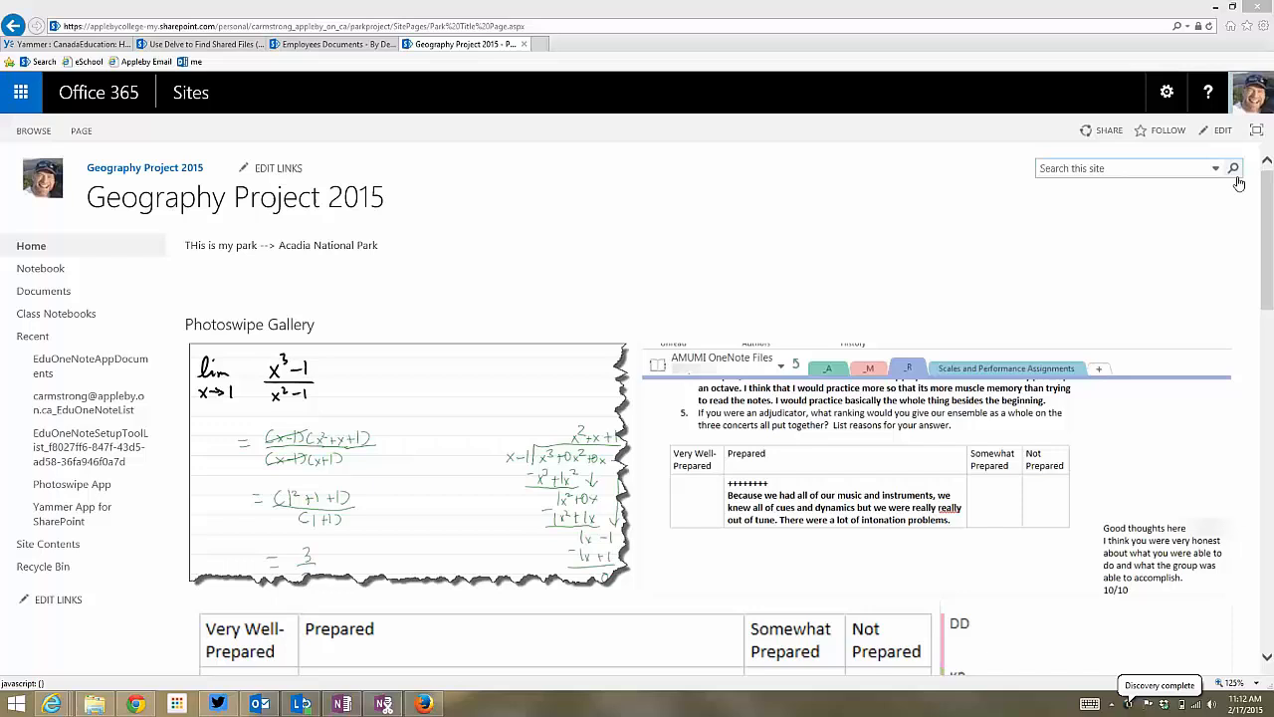
Reach the Site Contents page of the Geography Project 2015 site via the gear menu.
{"action": "left_click", "coordinate": [1167, 92]}
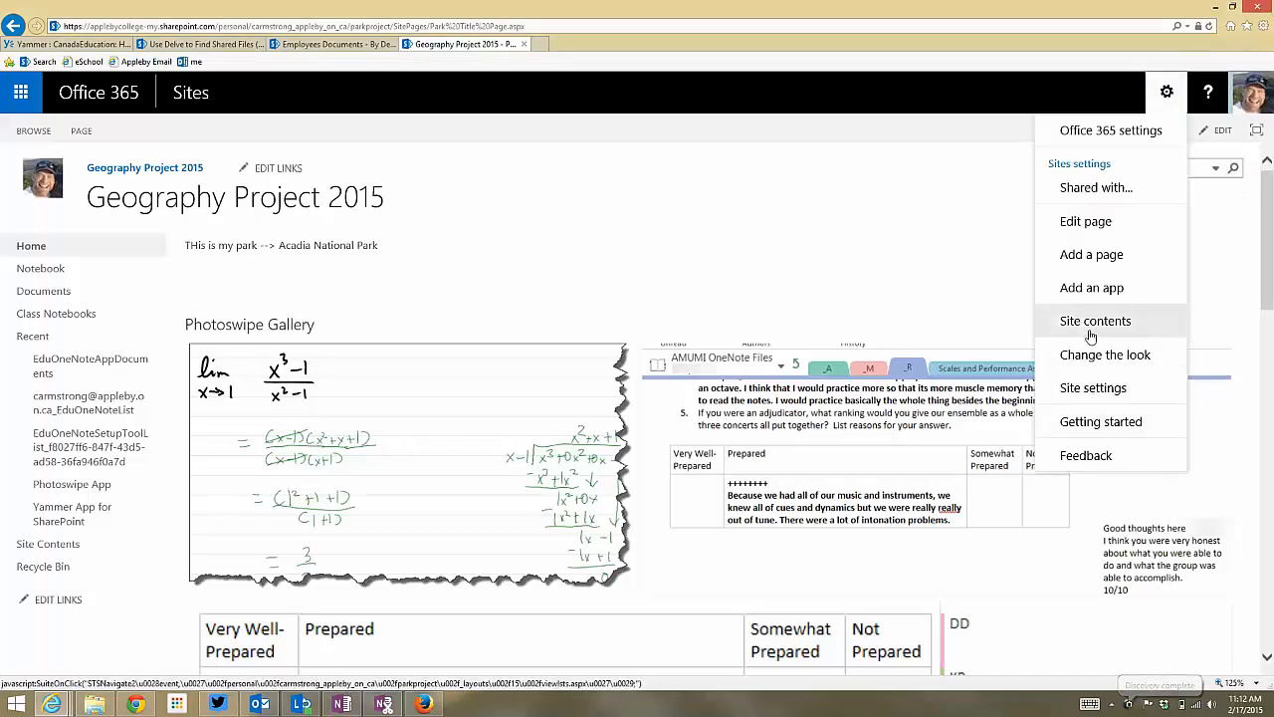
{"action": "left_click", "coordinate": [1095, 321]}
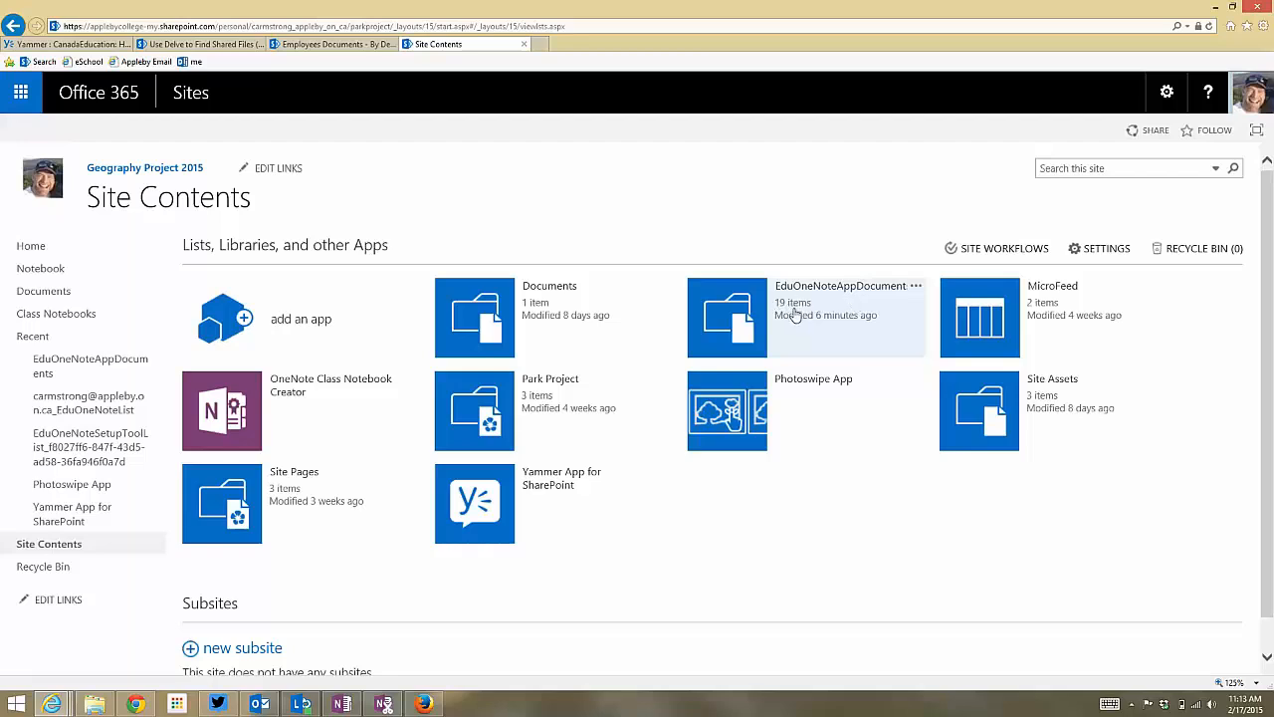
{"action": "mouse_move", "coordinate": [859, 307]}
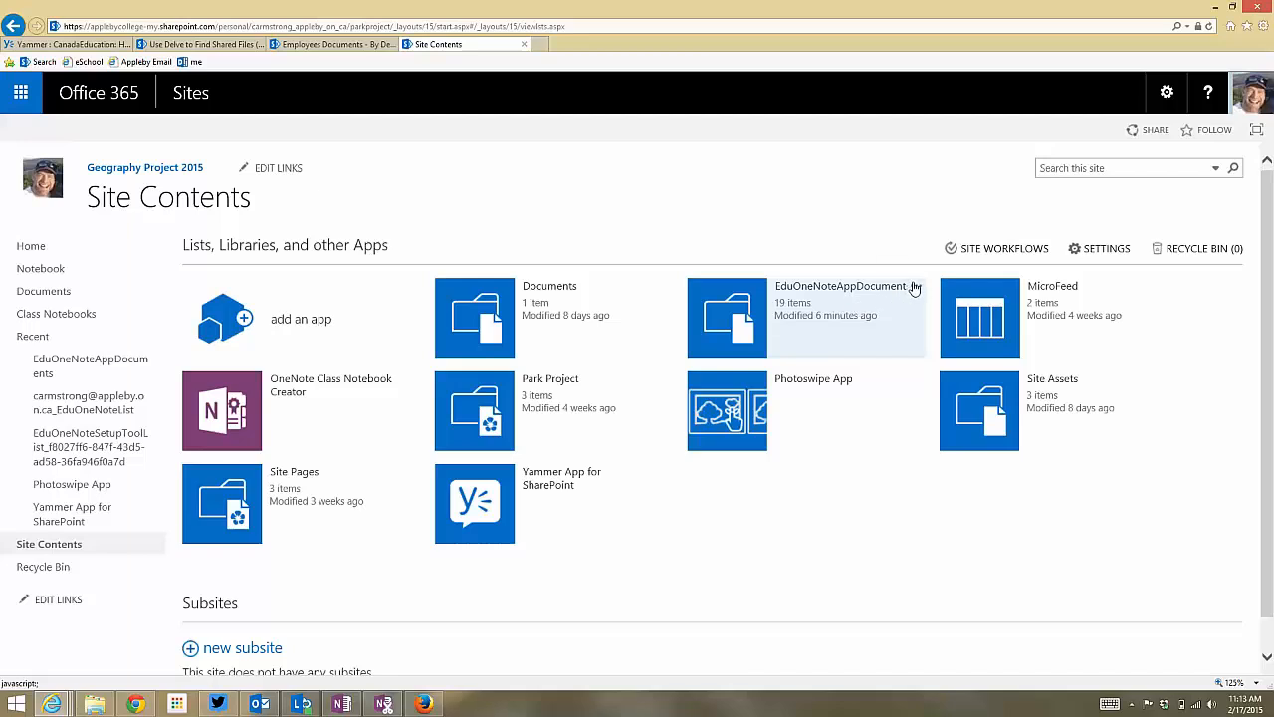
Reach the EduOneNoteAppDocuments library's permissions page through its Settings.
{"action": "left_click", "coordinate": [916, 287]}
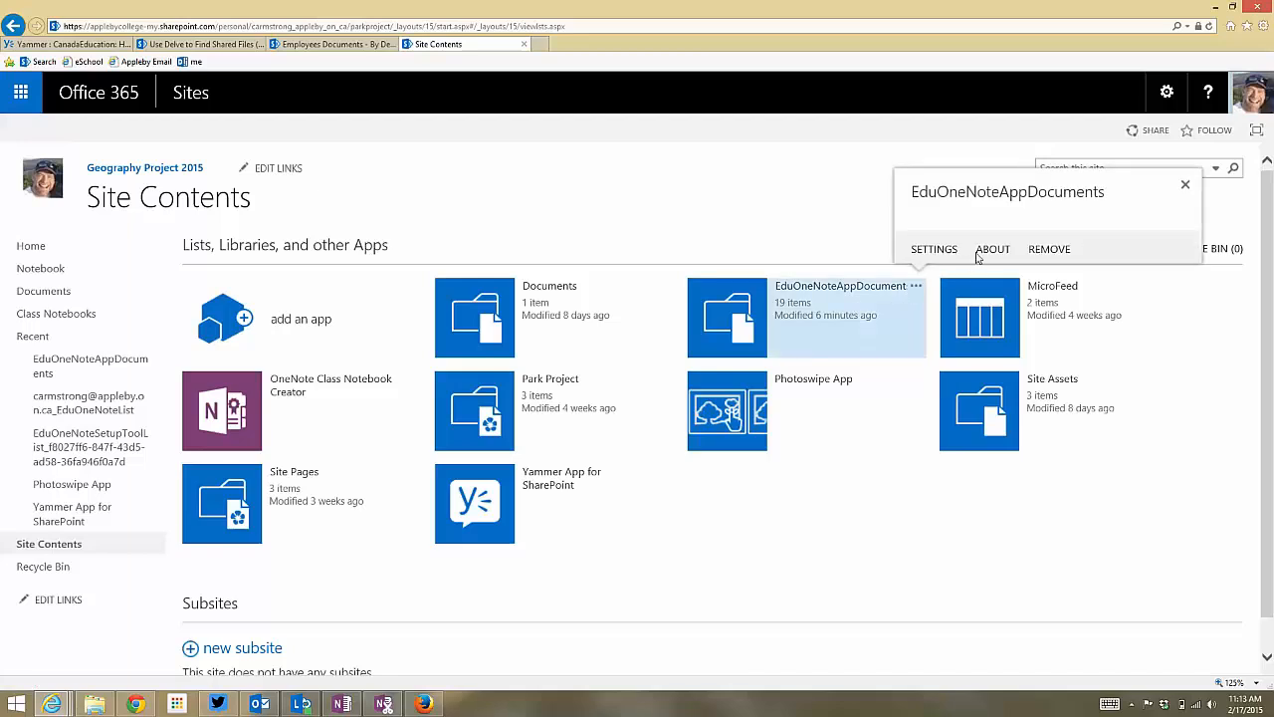
{"action": "left_click", "coordinate": [934, 248]}
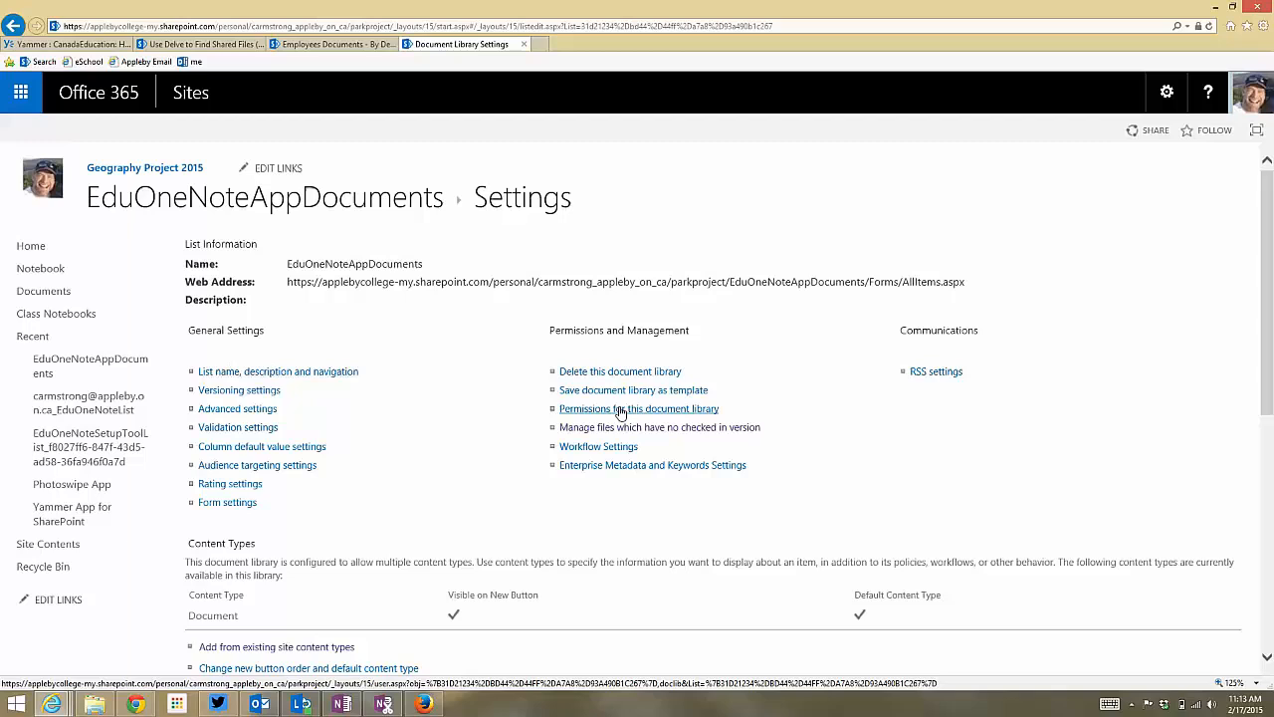
{"action": "left_click", "coordinate": [637, 409]}
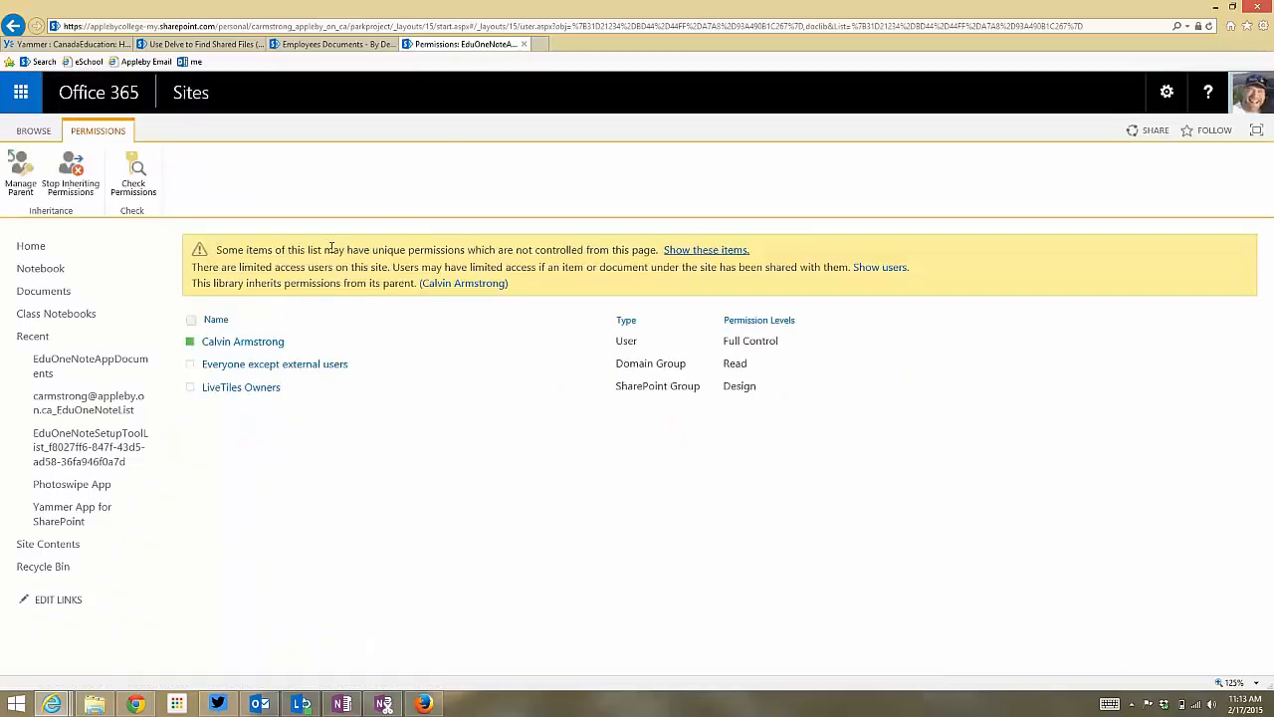
{"action": "mouse_move", "coordinate": [565, 236]}
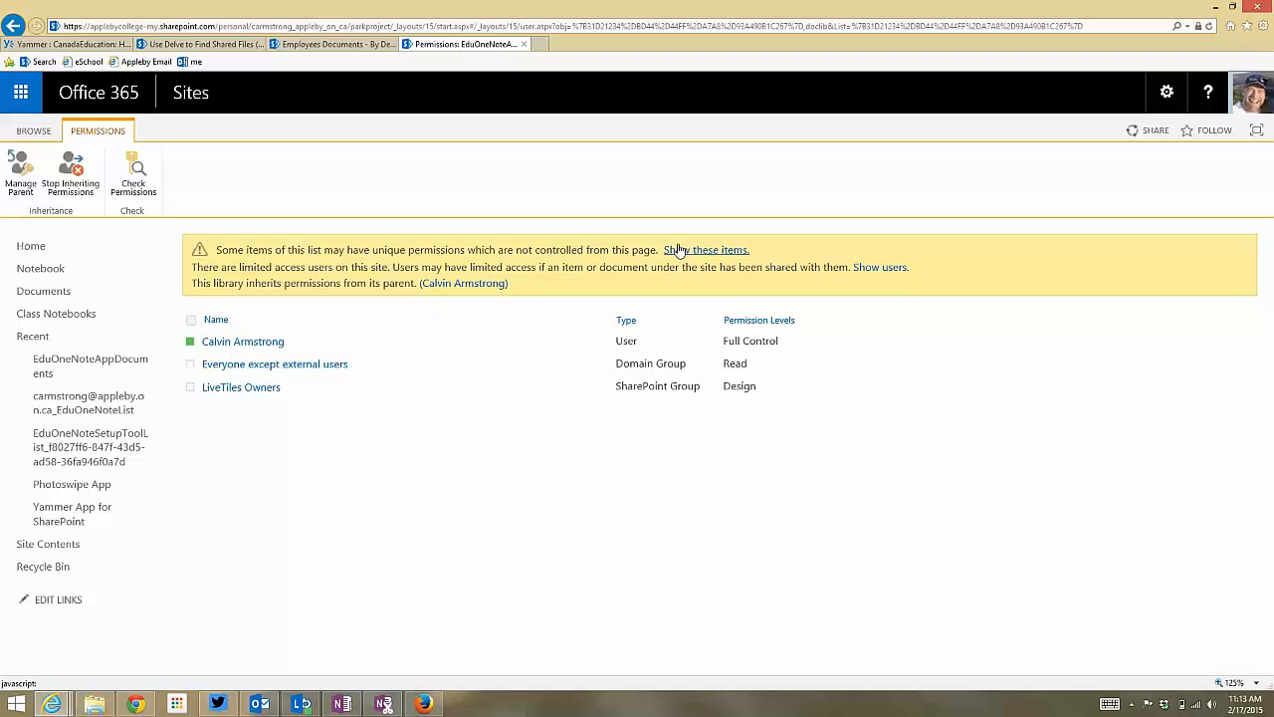
Show the items with unique permissions and manage permissions of the Test Student folder.
{"action": "left_click", "coordinate": [707, 251]}
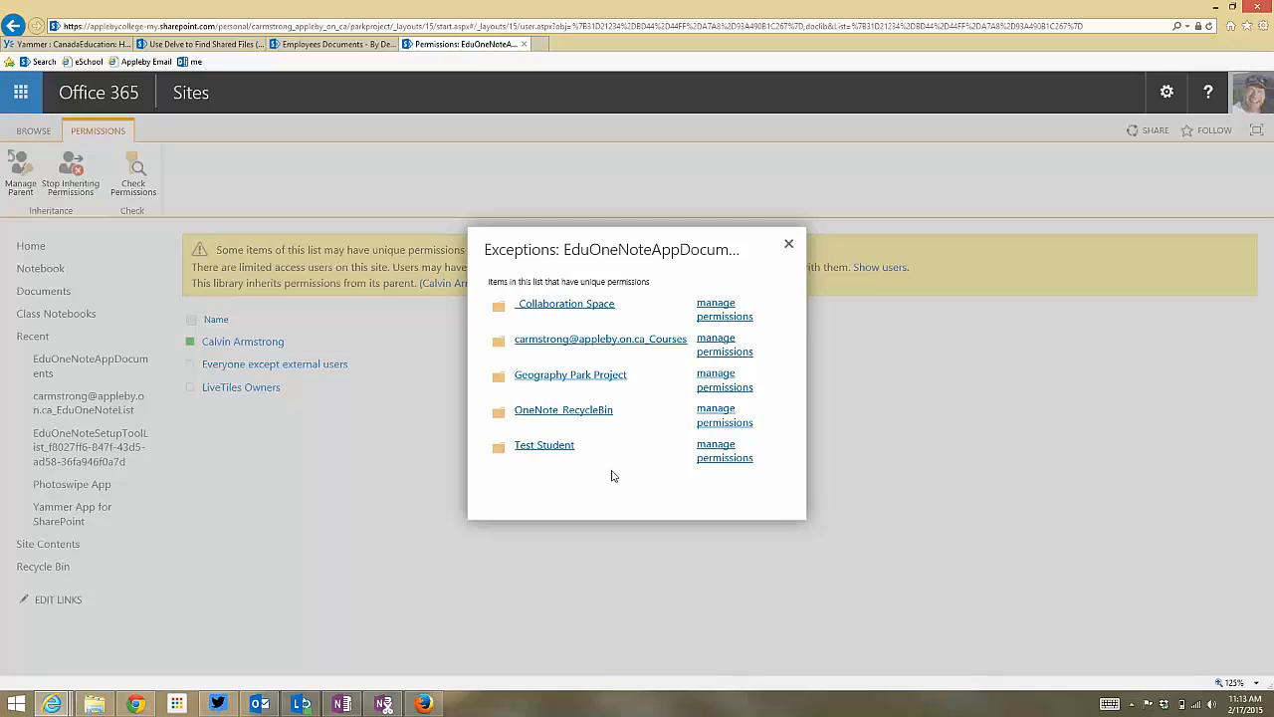
{"action": "mouse_move", "coordinate": [725, 450]}
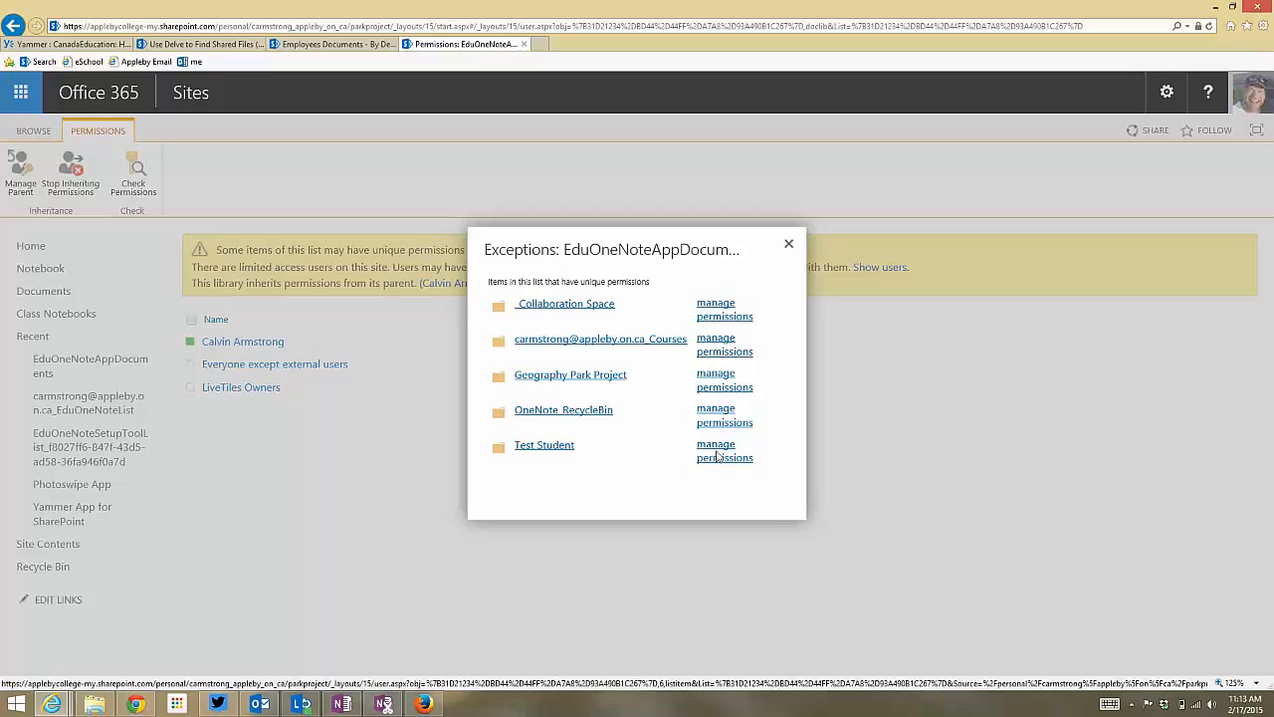
{"action": "left_click", "coordinate": [725, 450]}
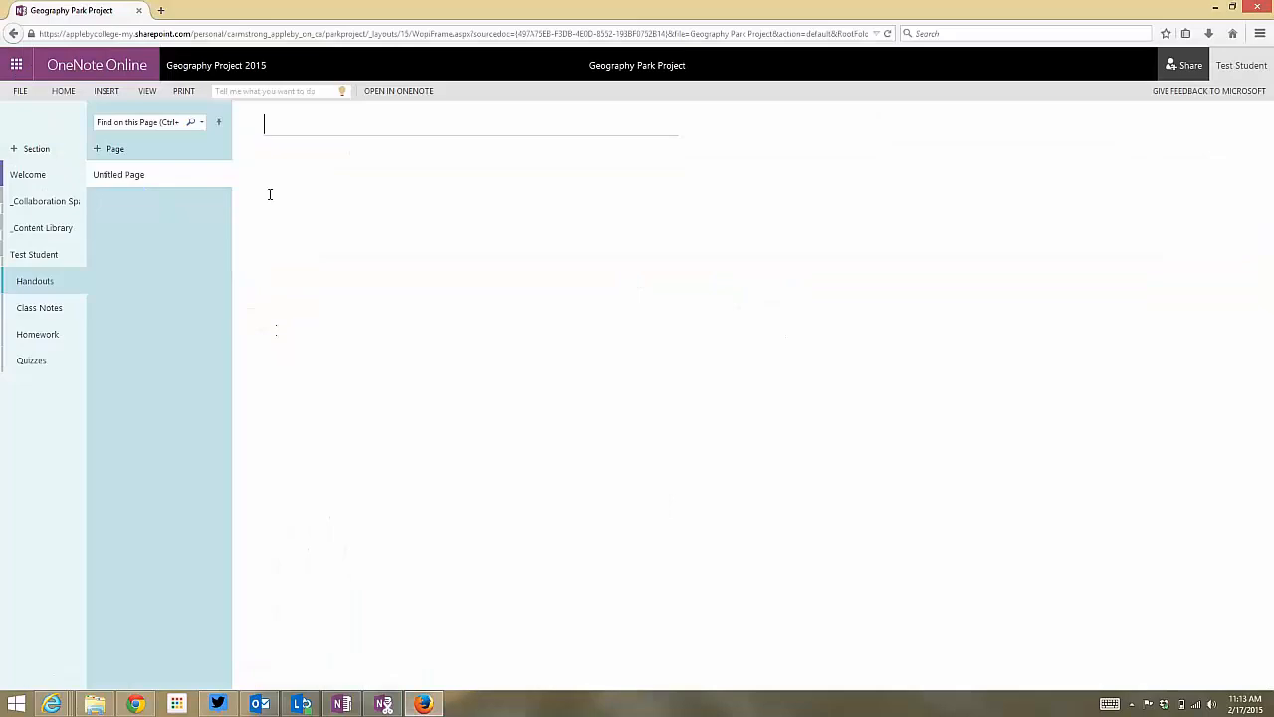
Title a Test Student Handouts page "This is the test student".
{"action": "left_click", "coordinate": [34, 255]}
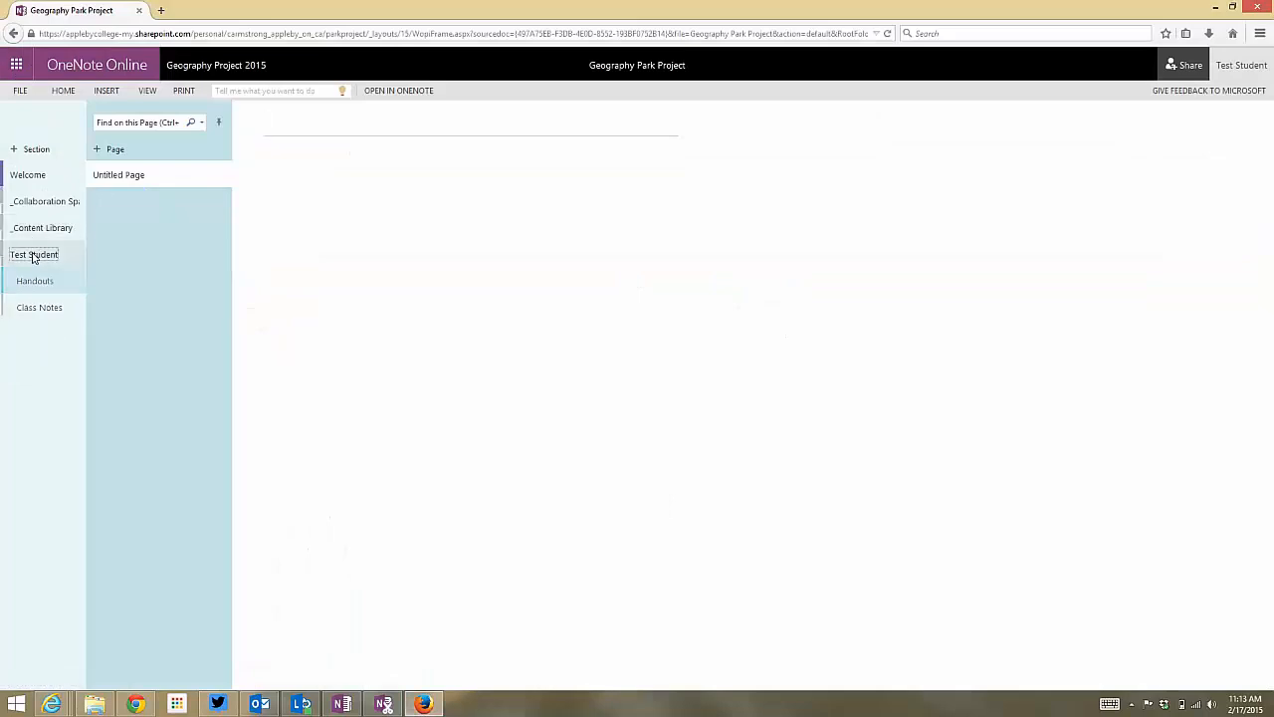
{"action": "left_click", "coordinate": [34, 255]}
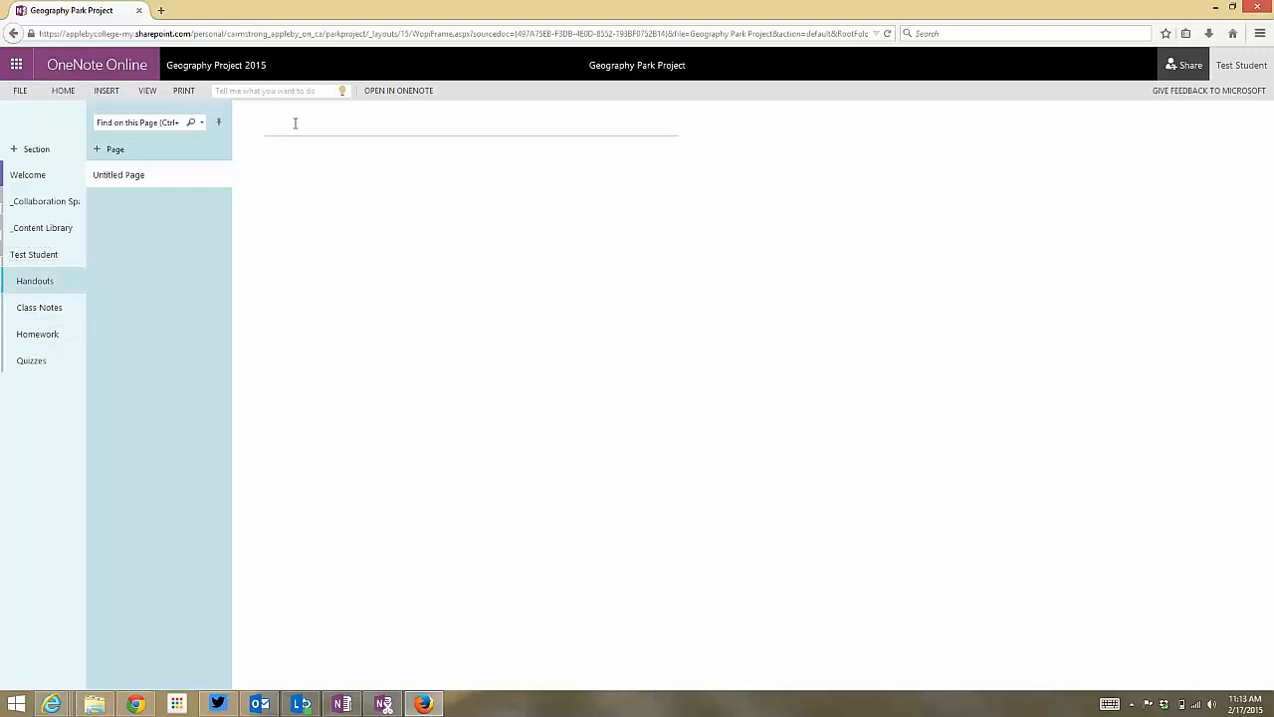
{"action": "type", "text": "This is the"}
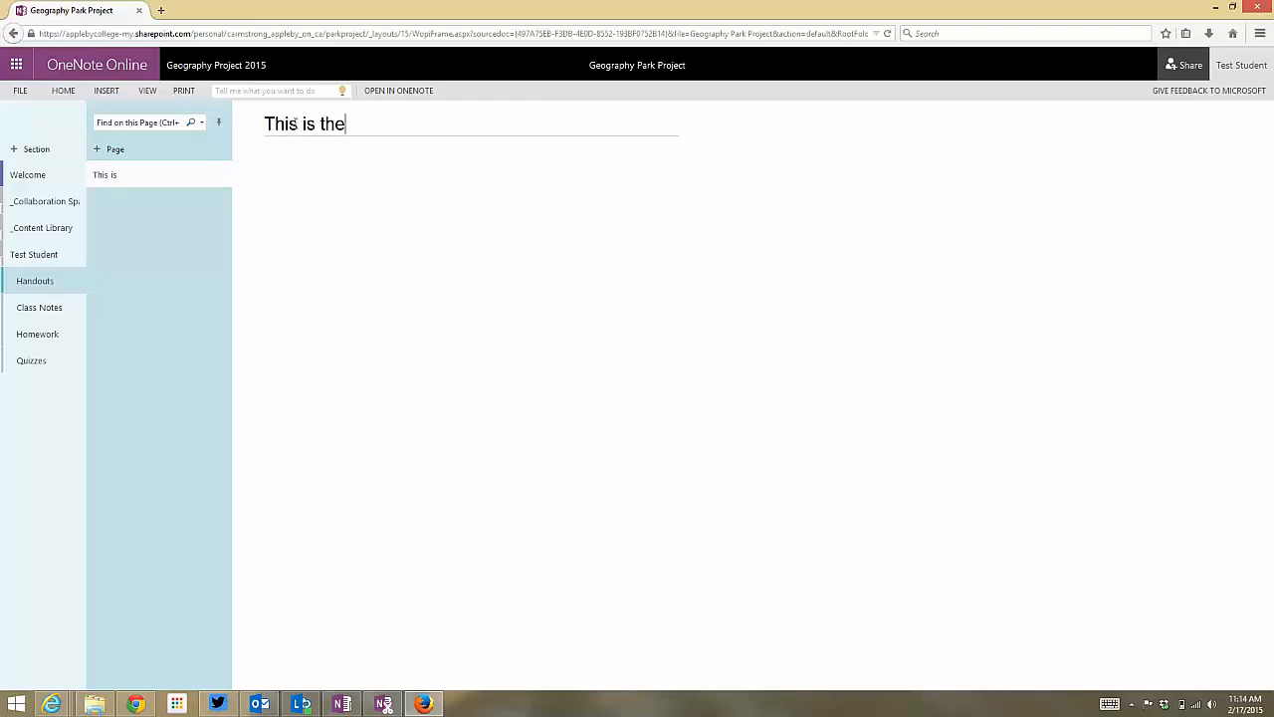
{"action": "type", "text": "test student"}
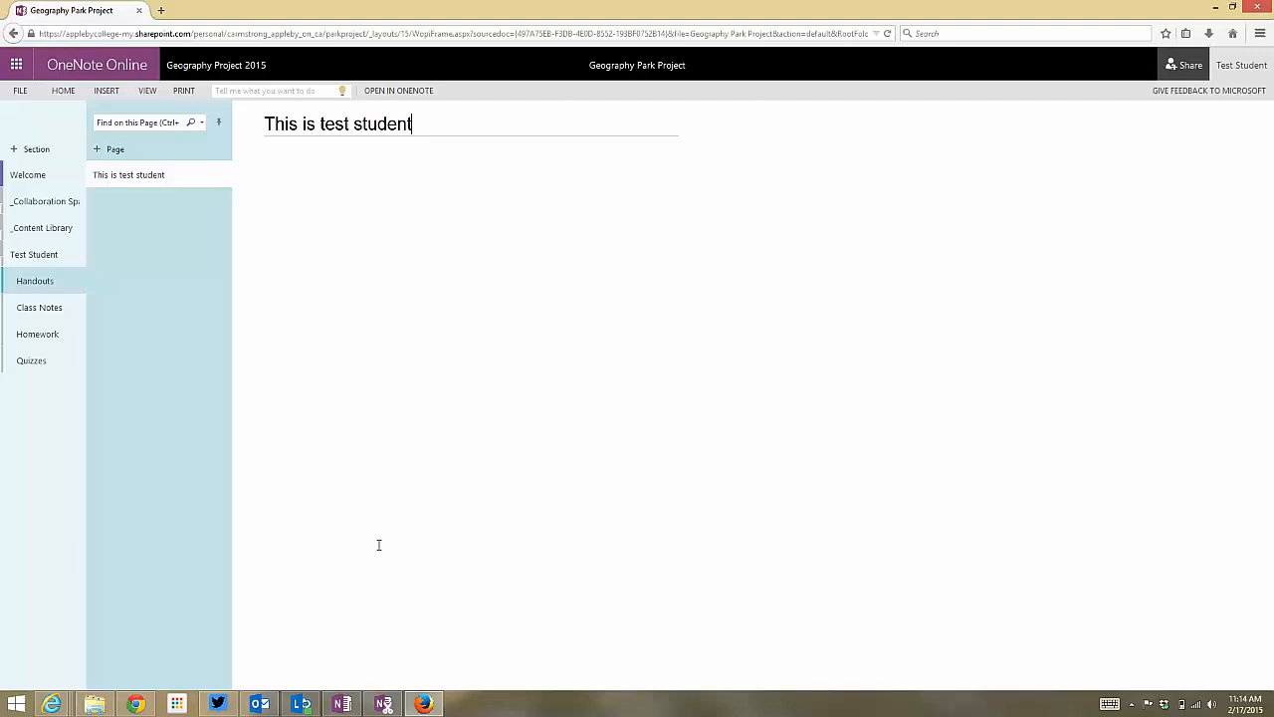
{"action": "mouse_move", "coordinate": [354, 680]}
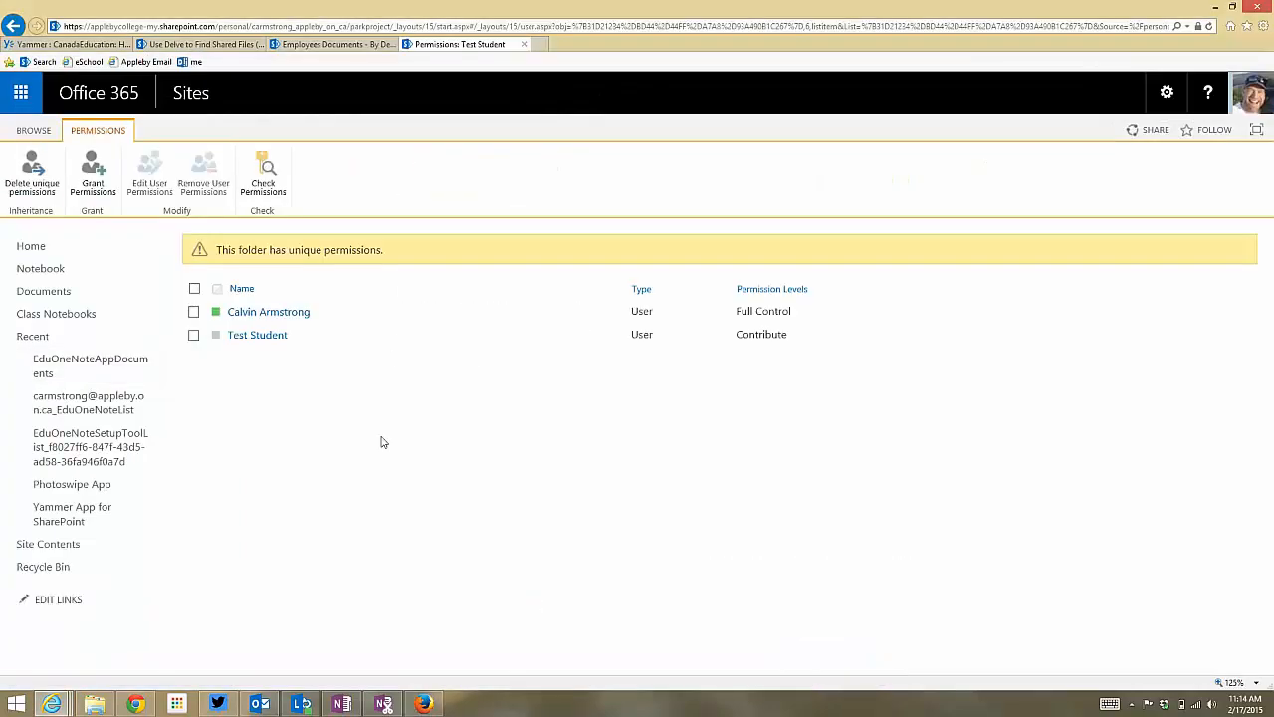
Reduce Test Student's folder permission from Contribute to Read only and save.
{"action": "left_click", "coordinate": [195, 335]}
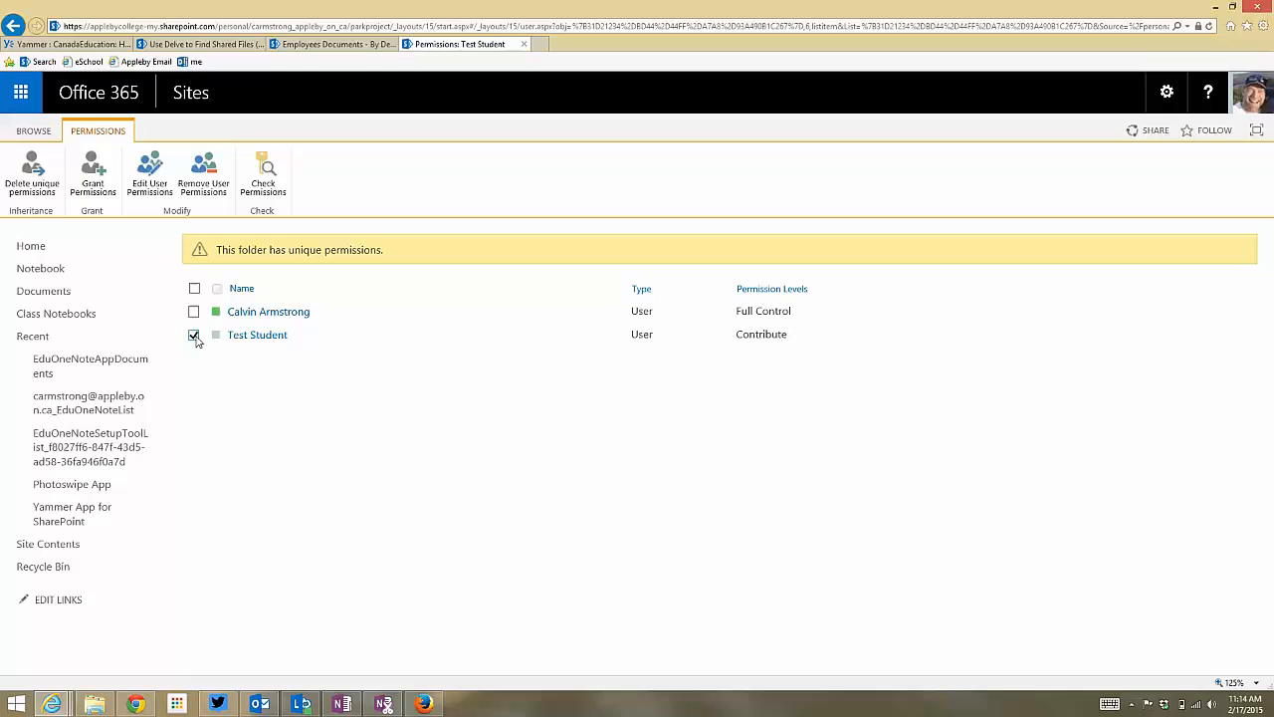
{"action": "left_click", "coordinate": [147, 175]}
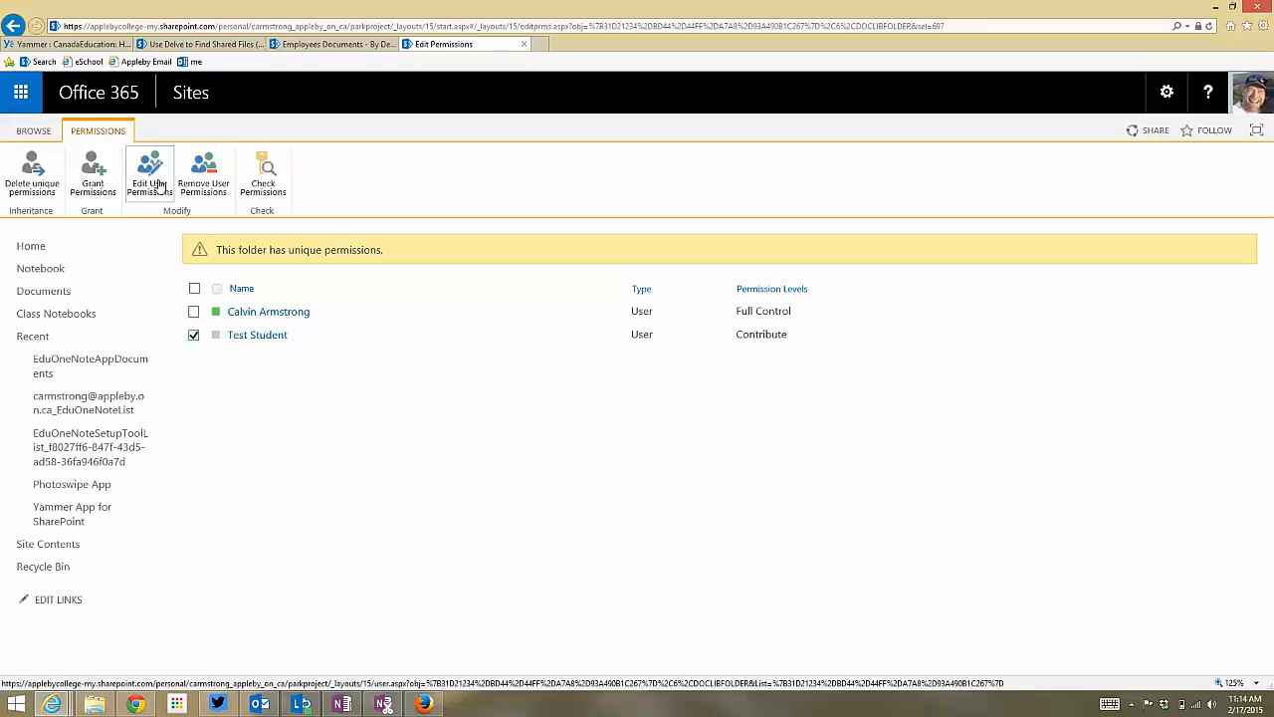
{"action": "left_click", "coordinate": [147, 172]}
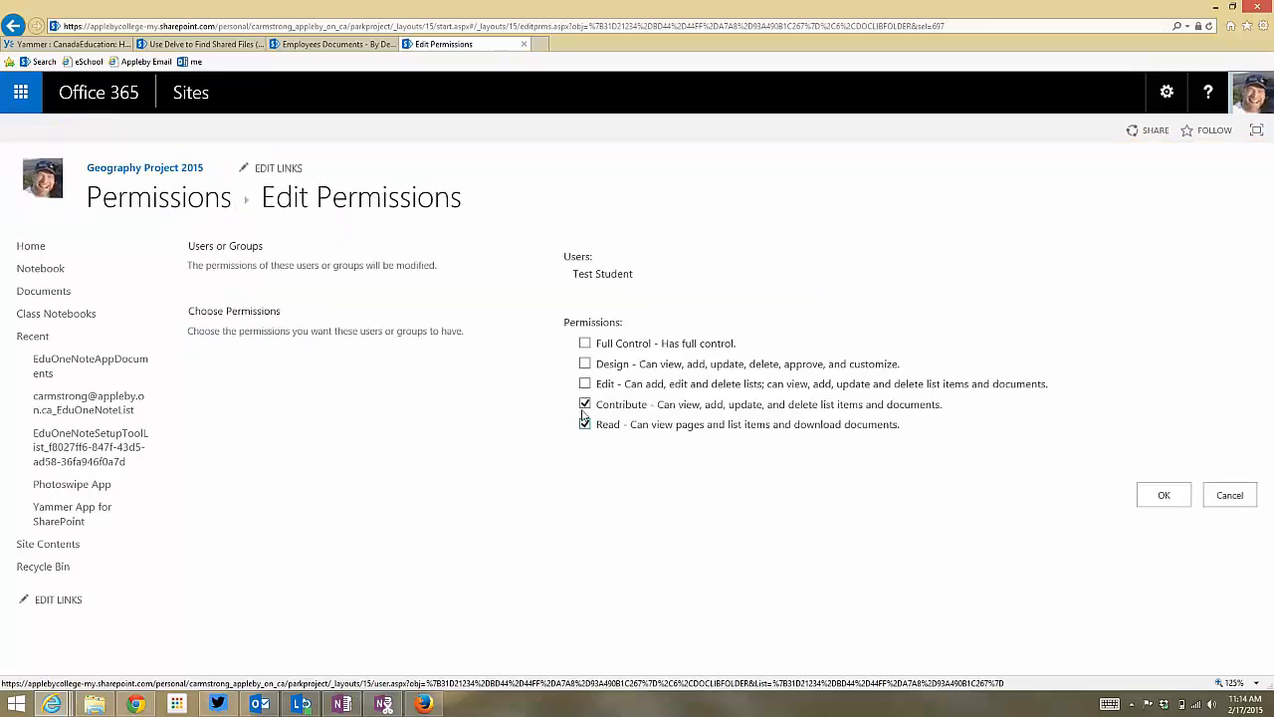
{"action": "left_click", "coordinate": [586, 404]}
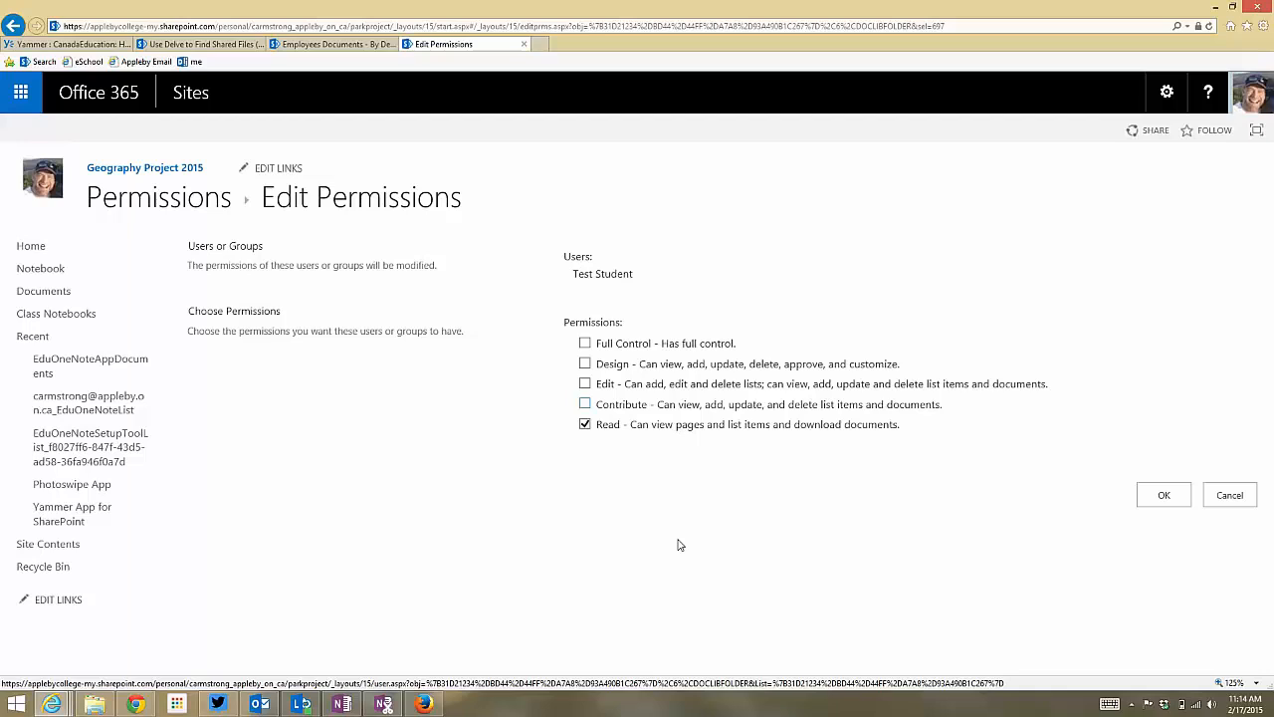
{"action": "mouse_move", "coordinate": [1127, 485]}
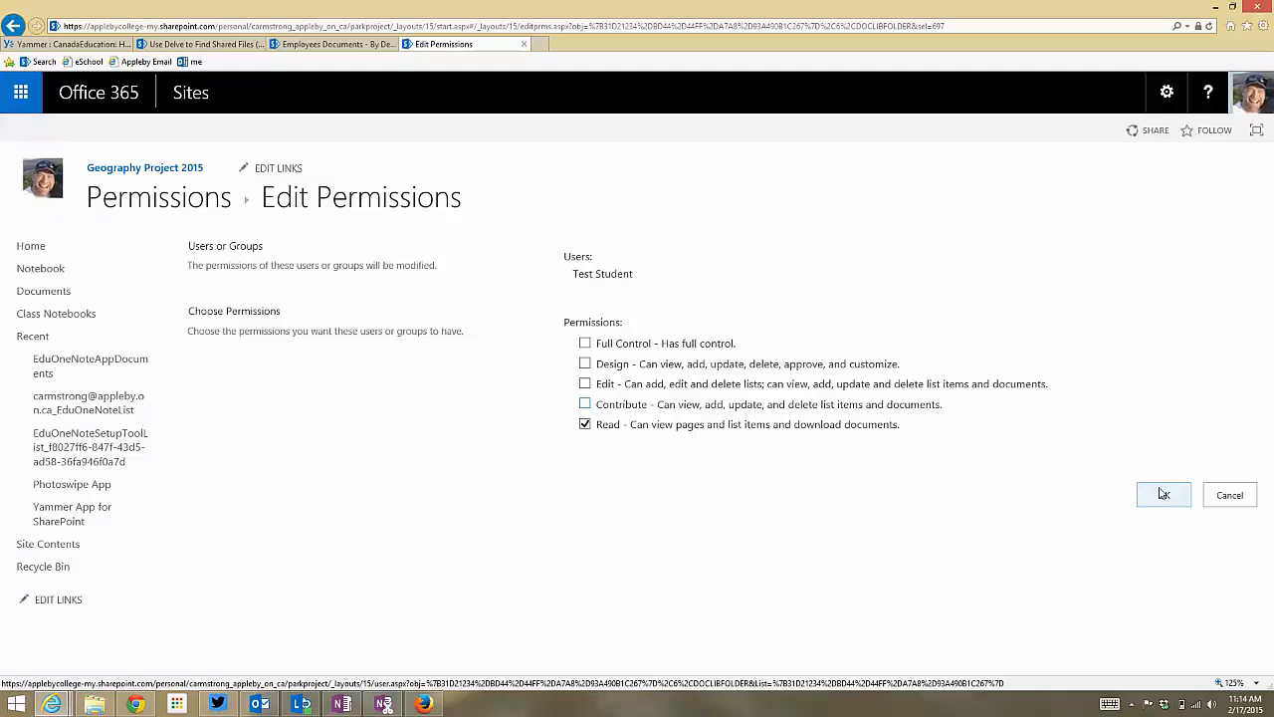
{"action": "left_click", "coordinate": [1163, 494]}
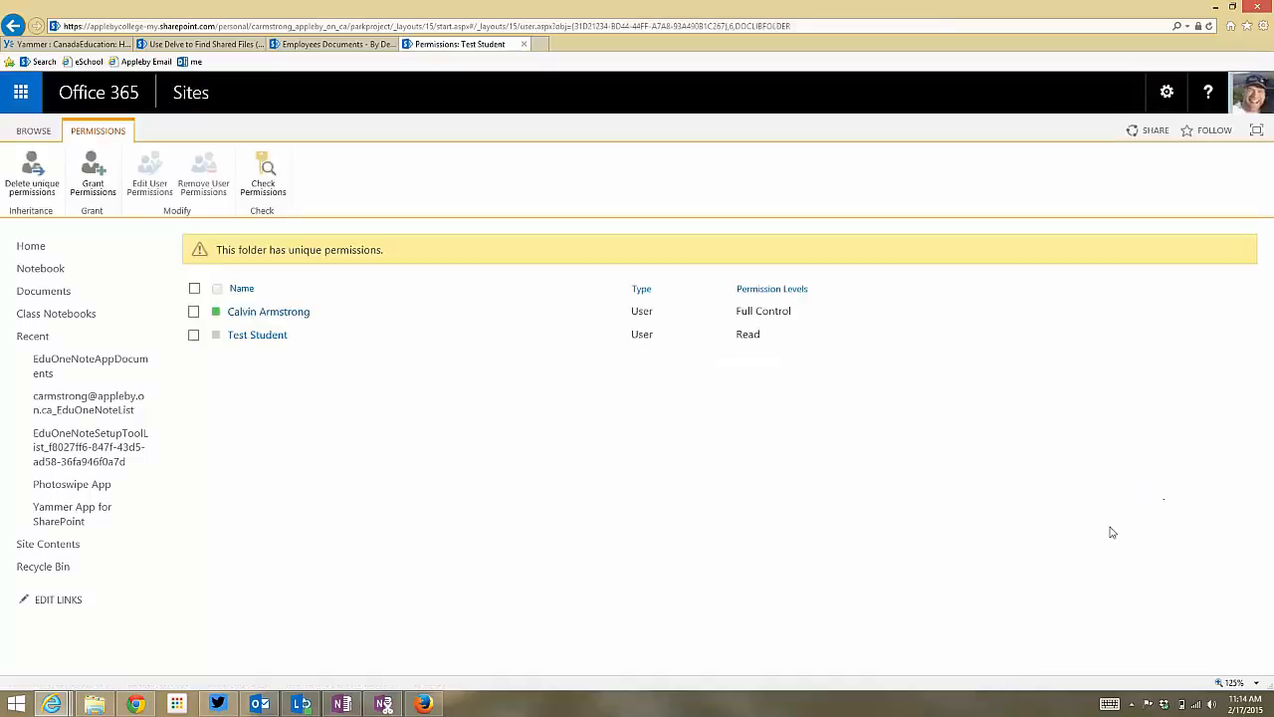
{"action": "mouse_move", "coordinate": [526, 493]}
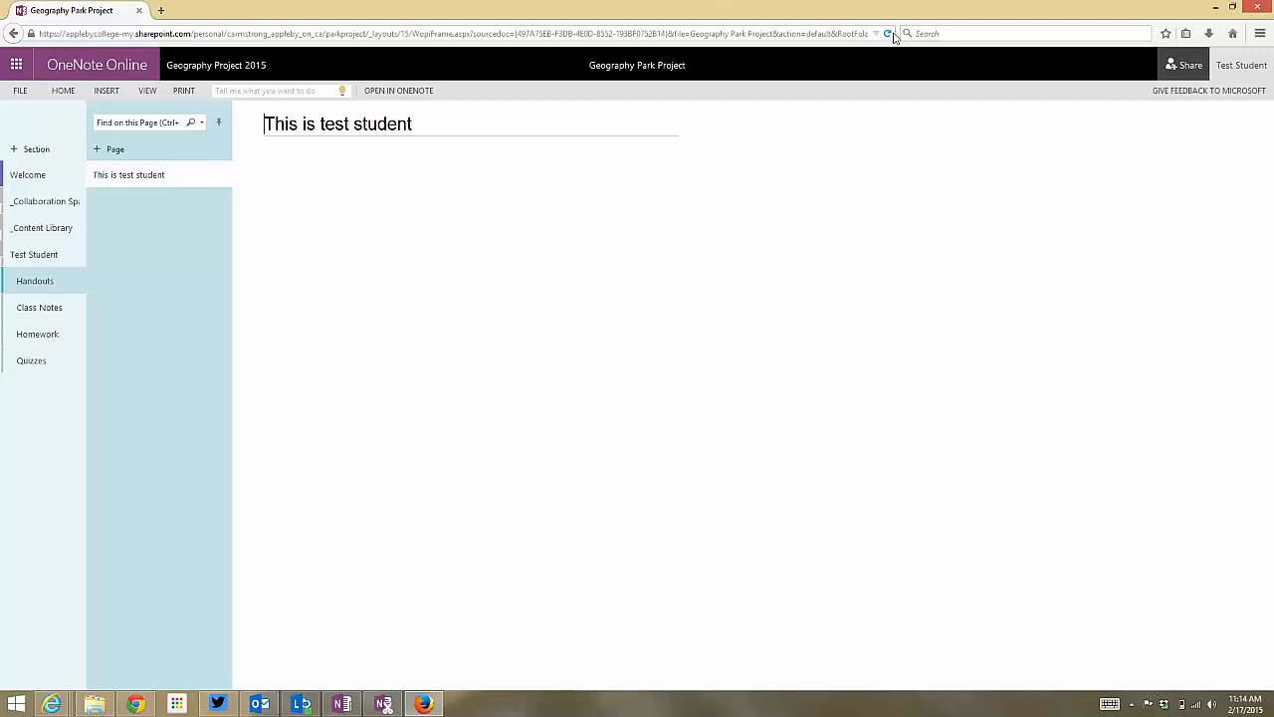
Reload the notebook as read-only, confirming Leave Page, and enter the Test Student section group.
{"action": "left_click", "coordinate": [888, 32]}
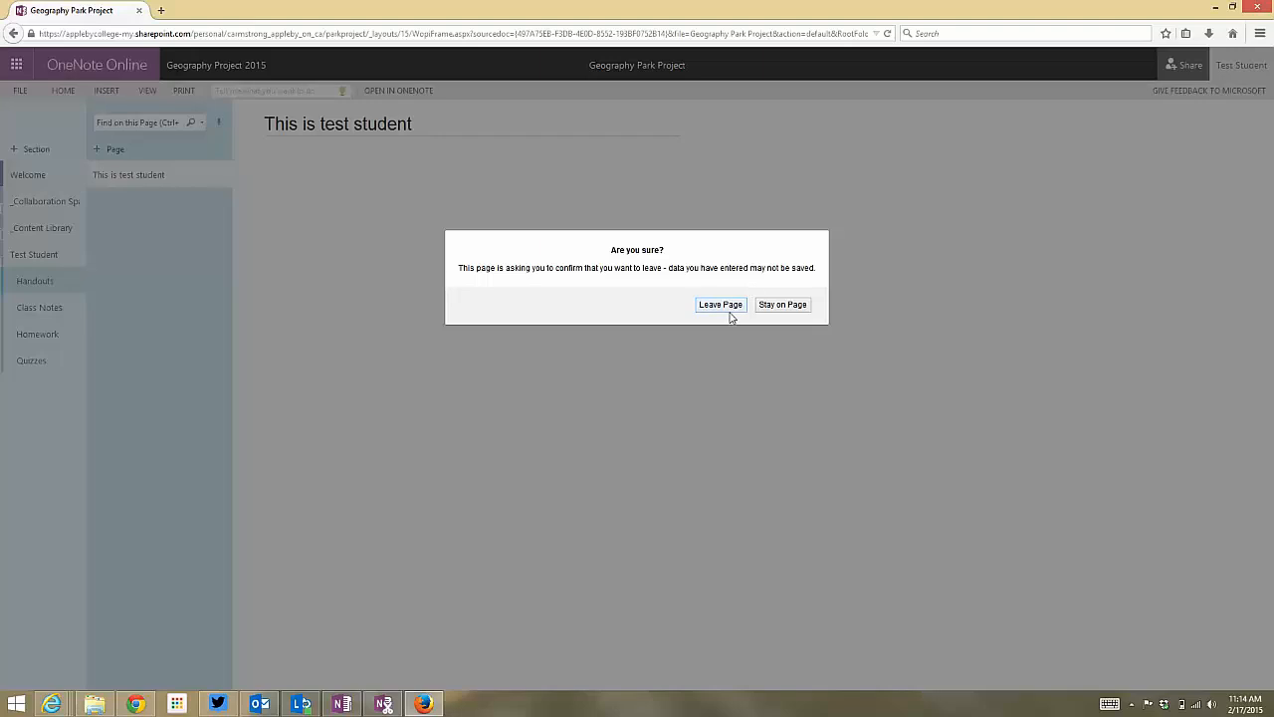
{"action": "left_click", "coordinate": [721, 302]}
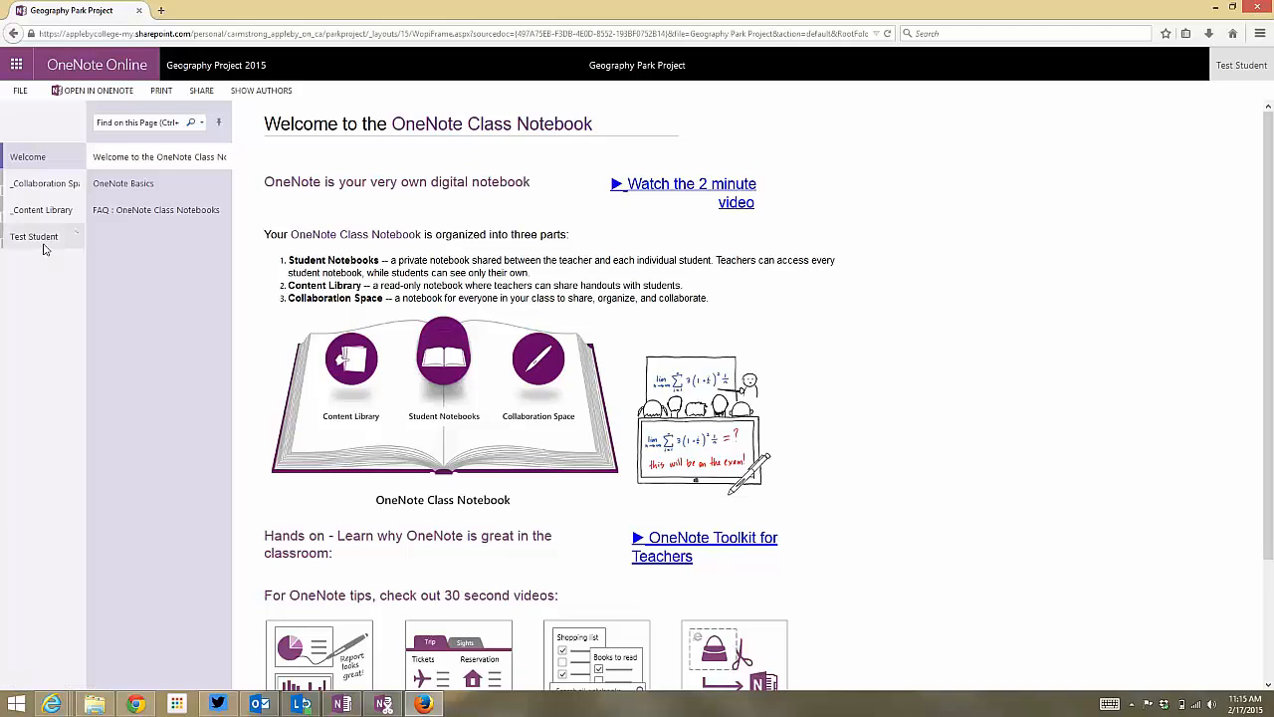
{"action": "left_click", "coordinate": [34, 235]}
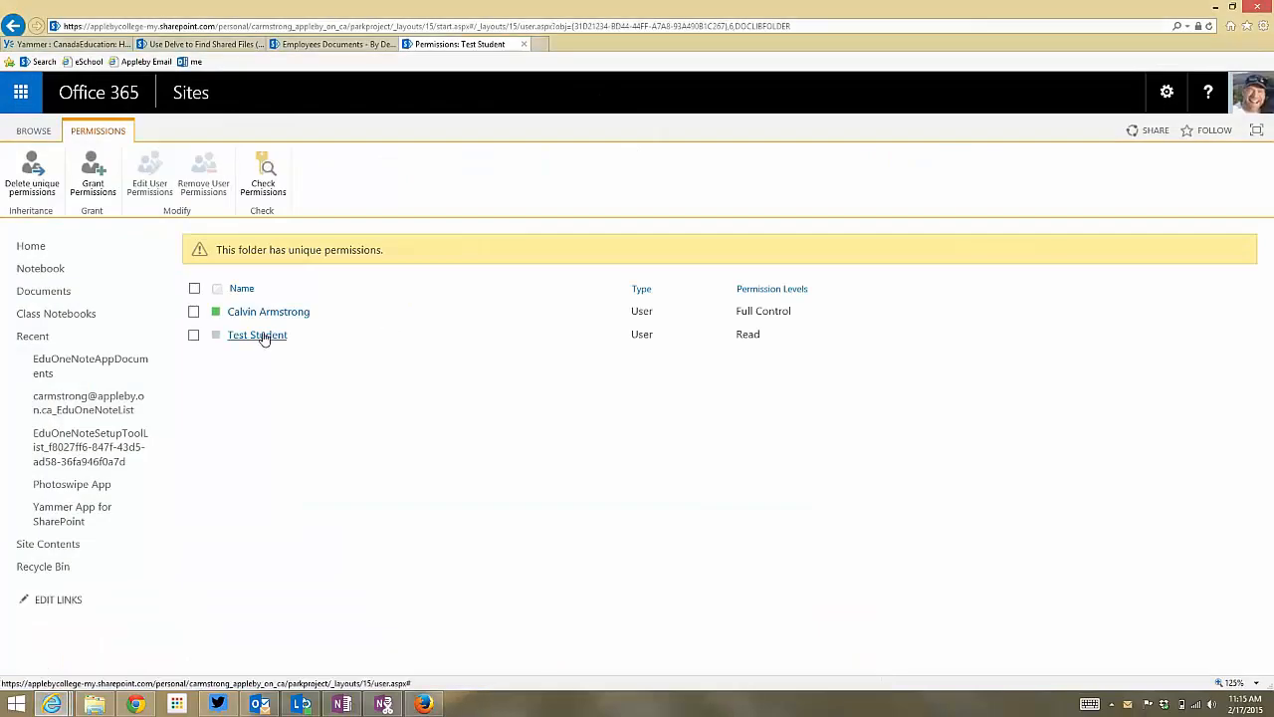
Give Test Student Contribute instead of Read on the folder, save, and return to the notebook window.
{"action": "left_click", "coordinate": [193, 335]}
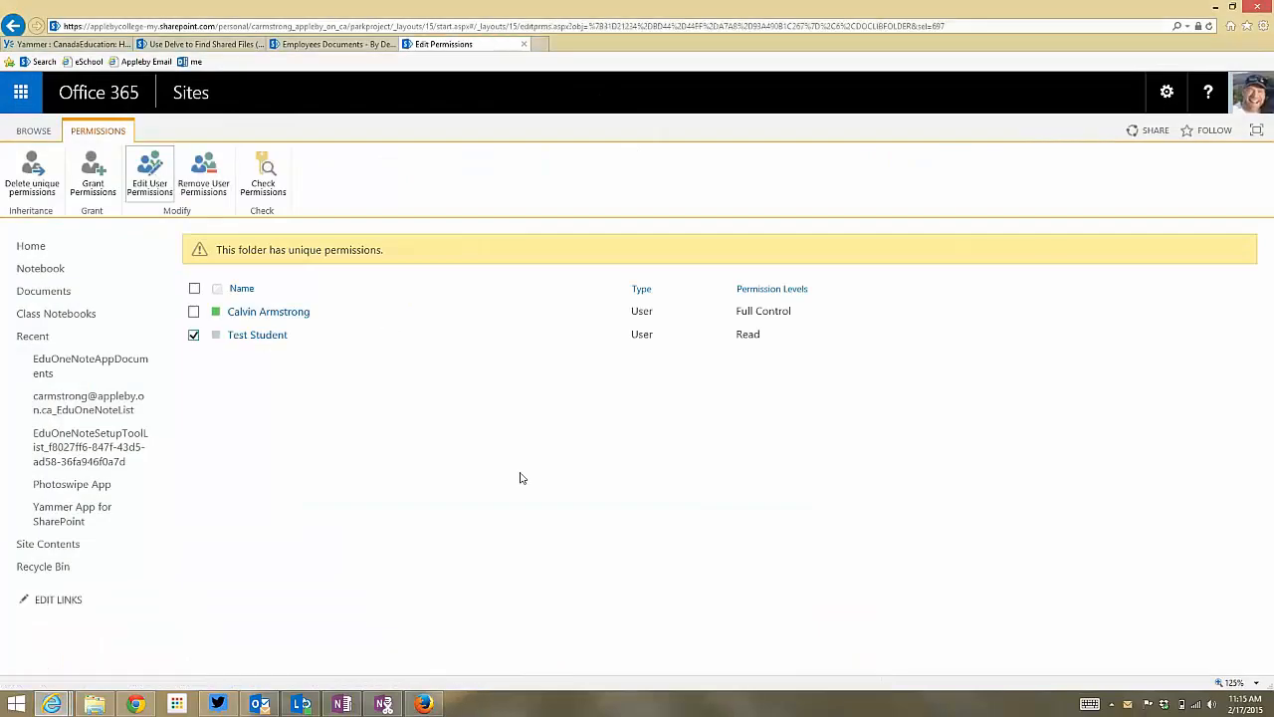
{"action": "left_click", "coordinate": [149, 169]}
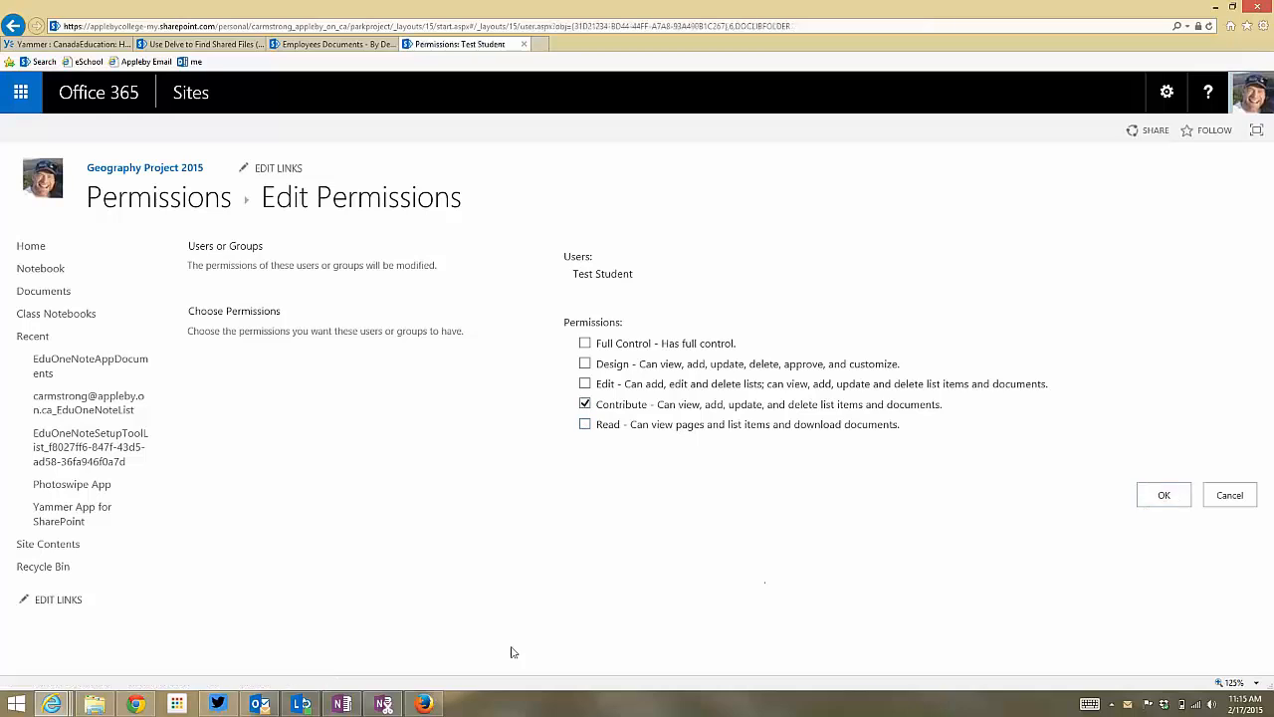
{"action": "left_click", "coordinate": [1163, 494]}
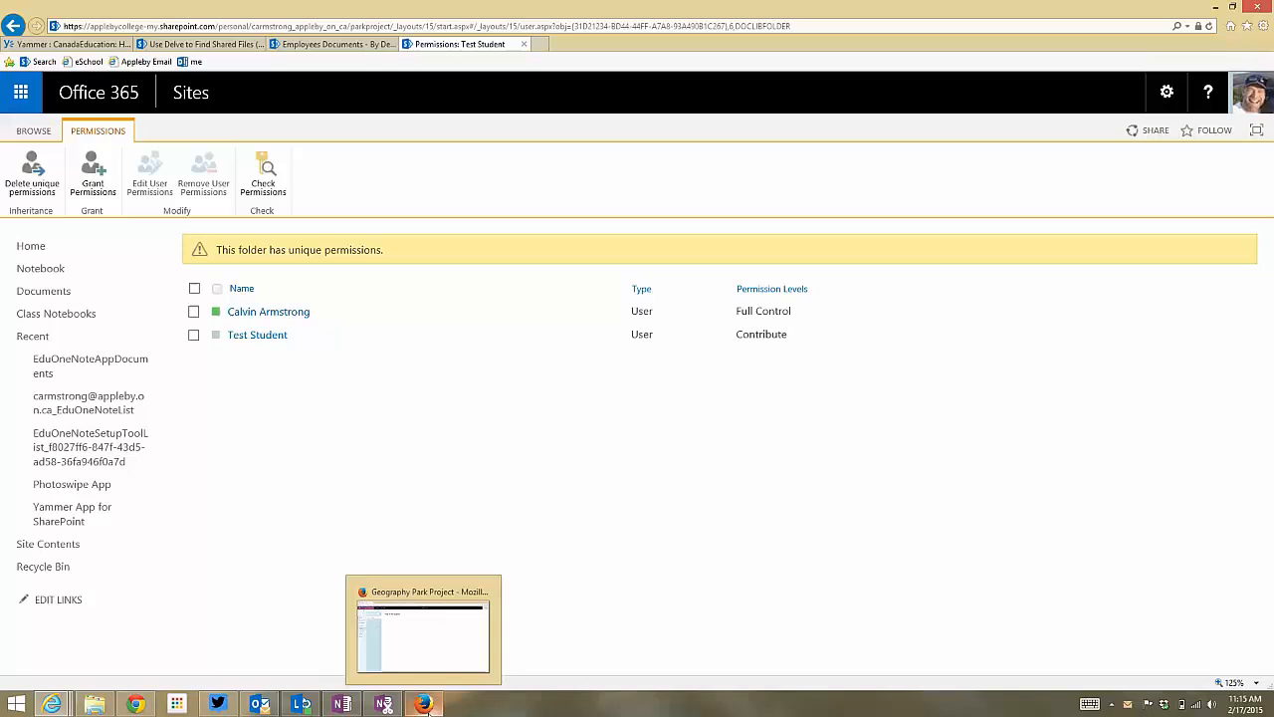
{"action": "left_click", "coordinate": [424, 627]}
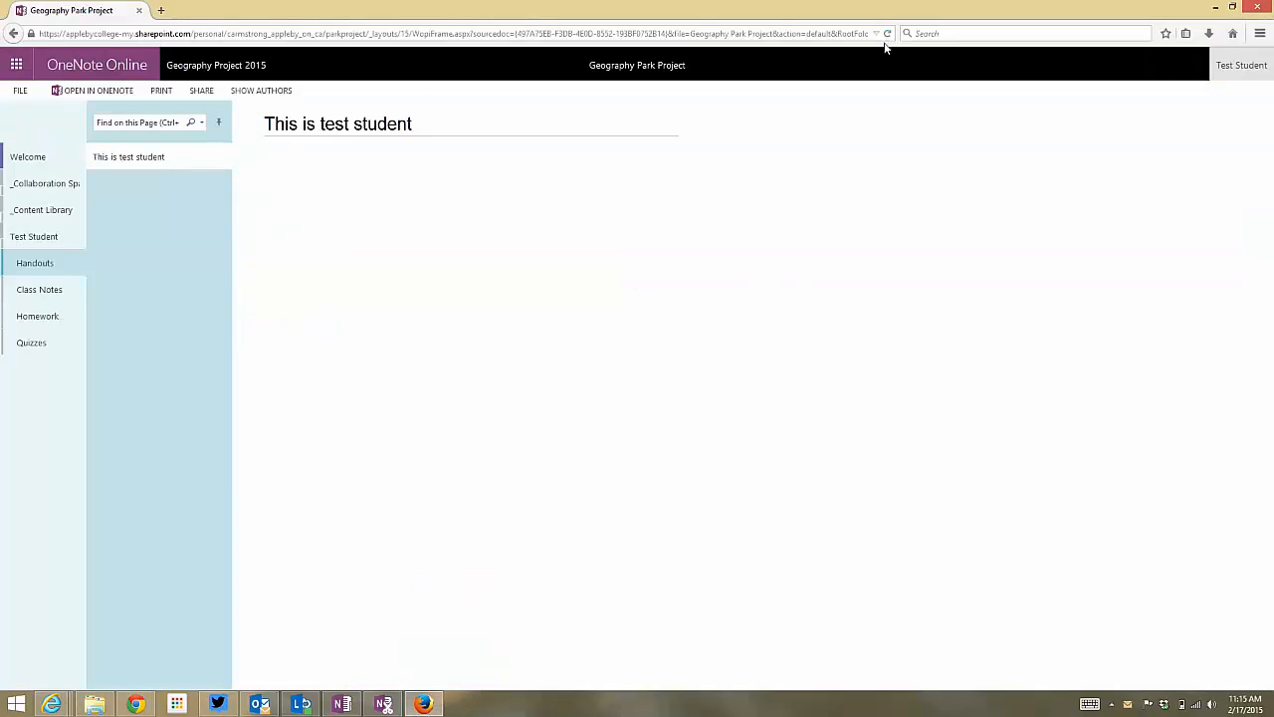
Reload the now-editable notebook and complete the Handouts sentence "This is the test student." with a period.
{"action": "left_click", "coordinate": [888, 32]}
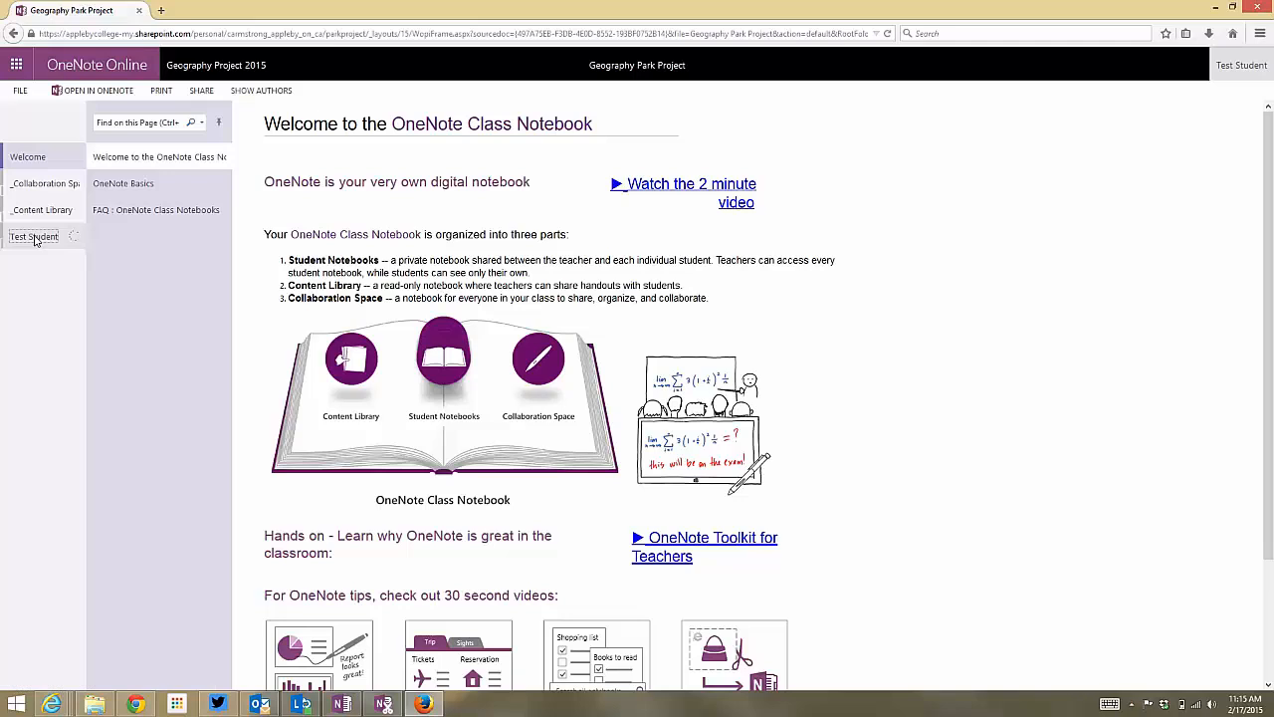
{"action": "left_click", "coordinate": [34, 237]}
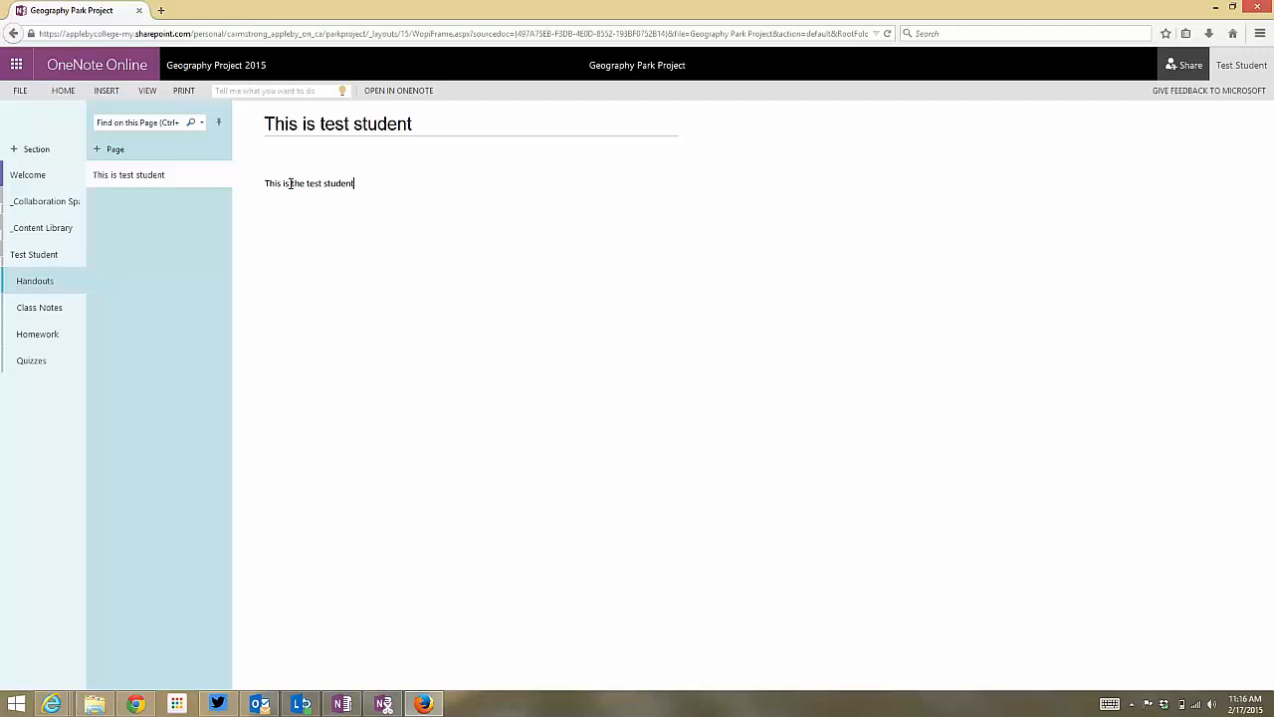
{"action": "type", "text": "."}
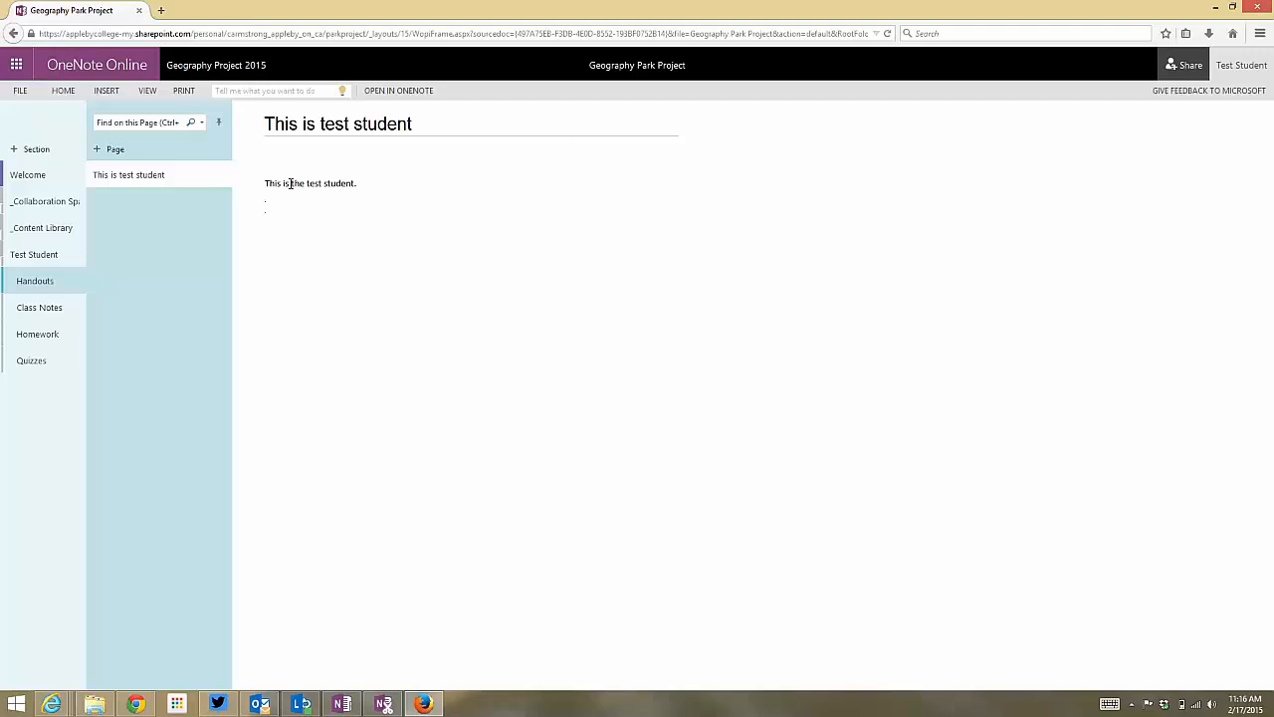
{"action": "mouse_move", "coordinate": [741, 12]}
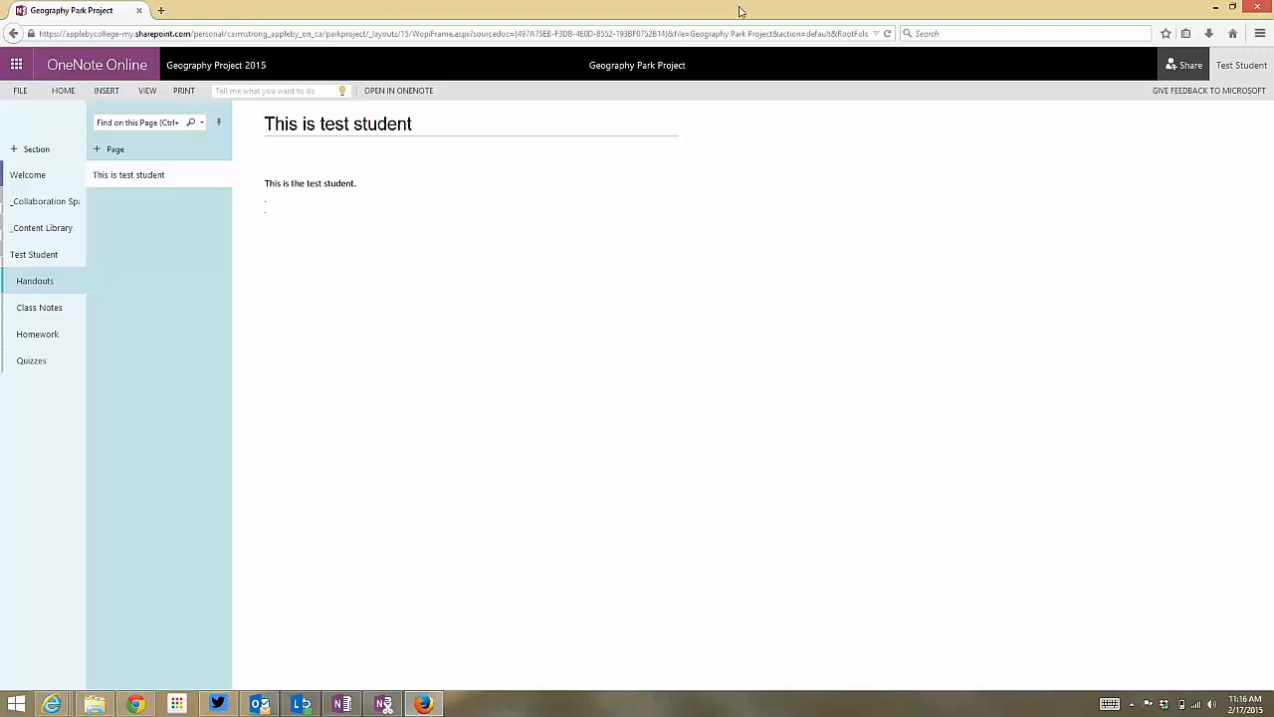